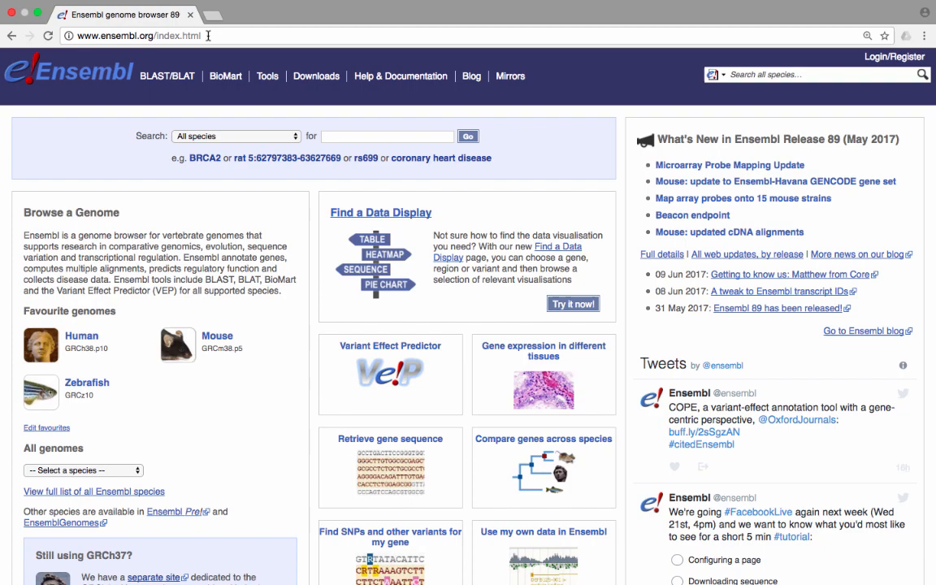
pyautogui.moveTo(372, 127)
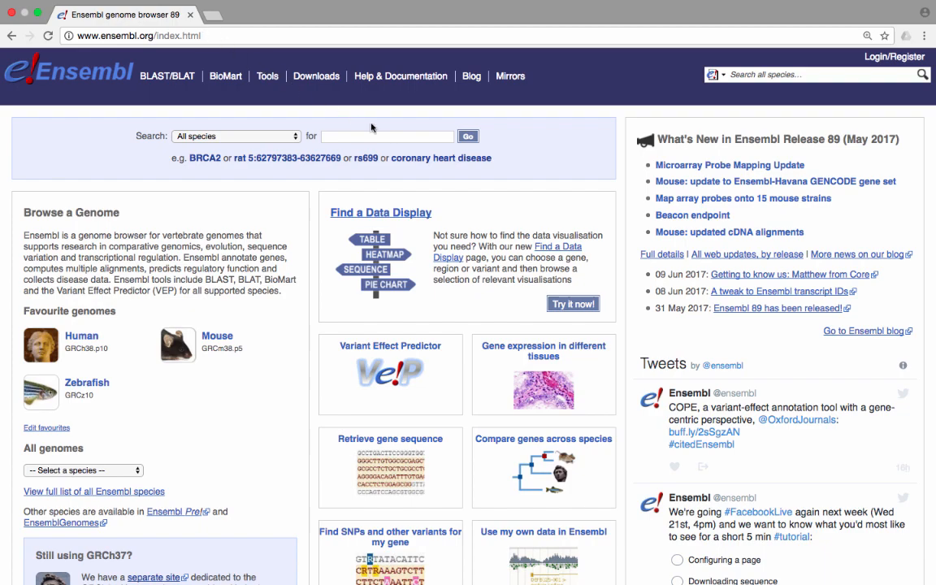
# Step: Open the Human (GRCh38.p10) species home page from Favourite genomes
pyautogui.scroll(-3)
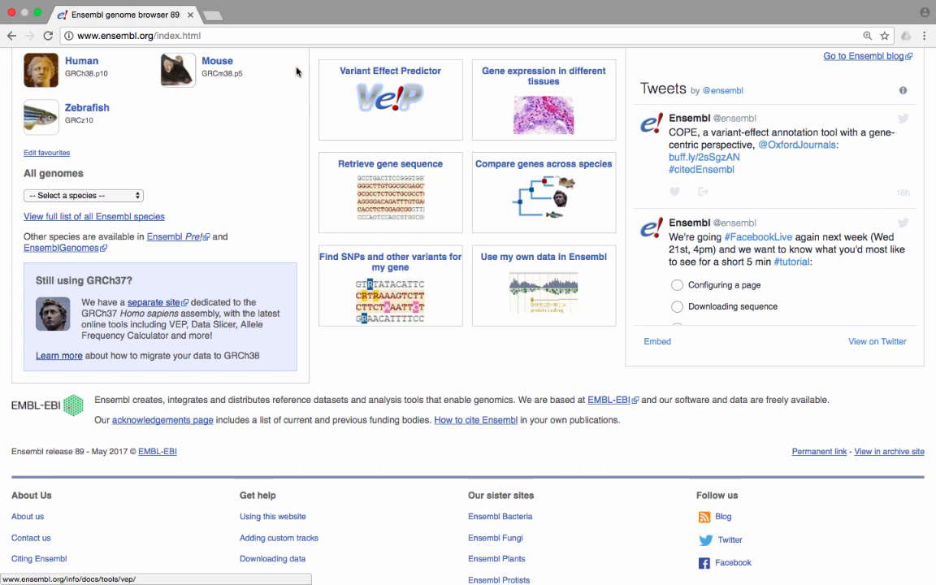
pyautogui.moveTo(81, 62)
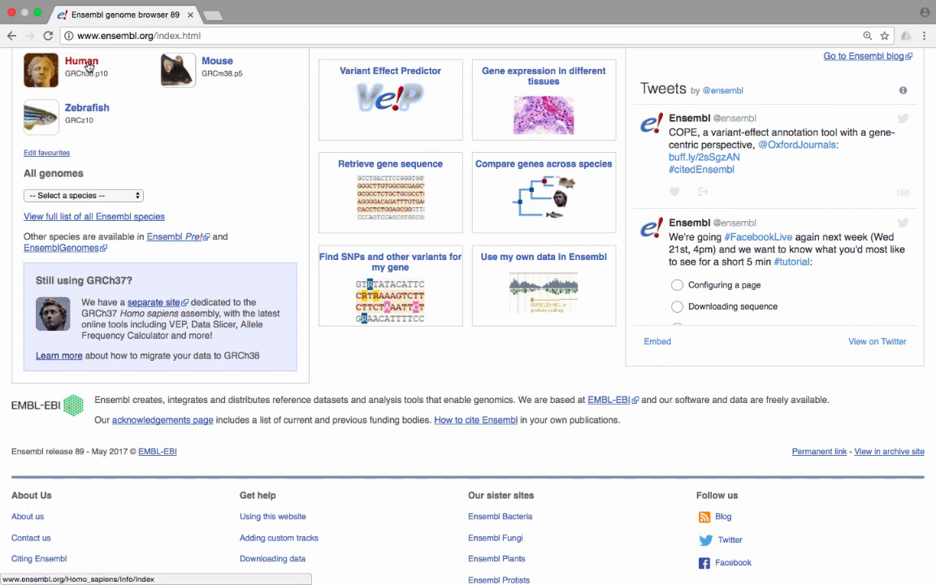
pyautogui.click(81, 62)
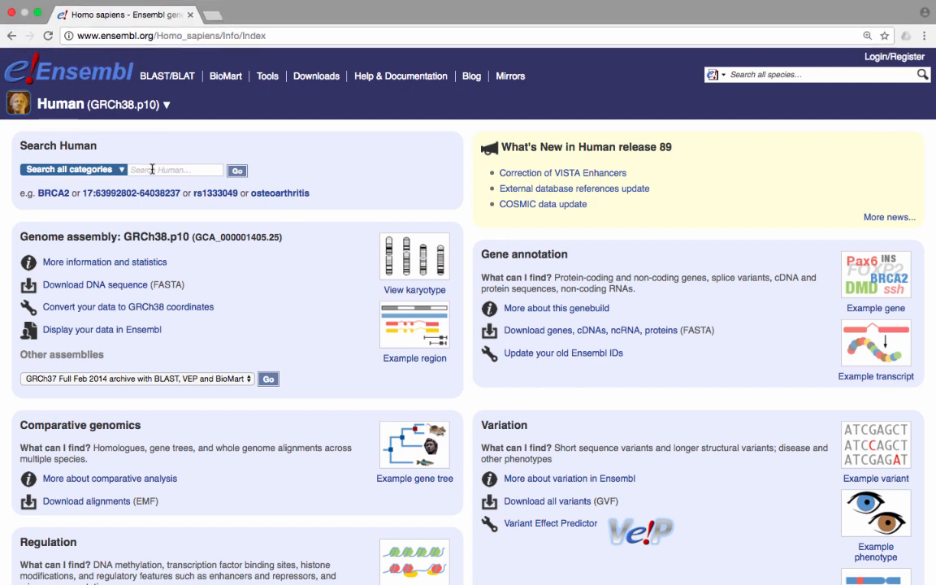
# Step: Search the Human genome for 'BRCA2'
pyautogui.write('BRCA')
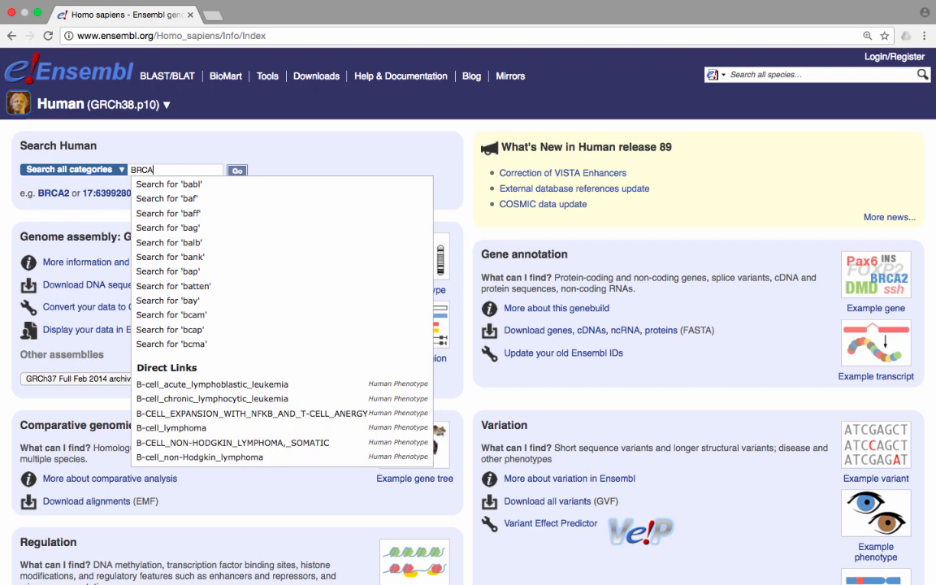
pyautogui.write('2')
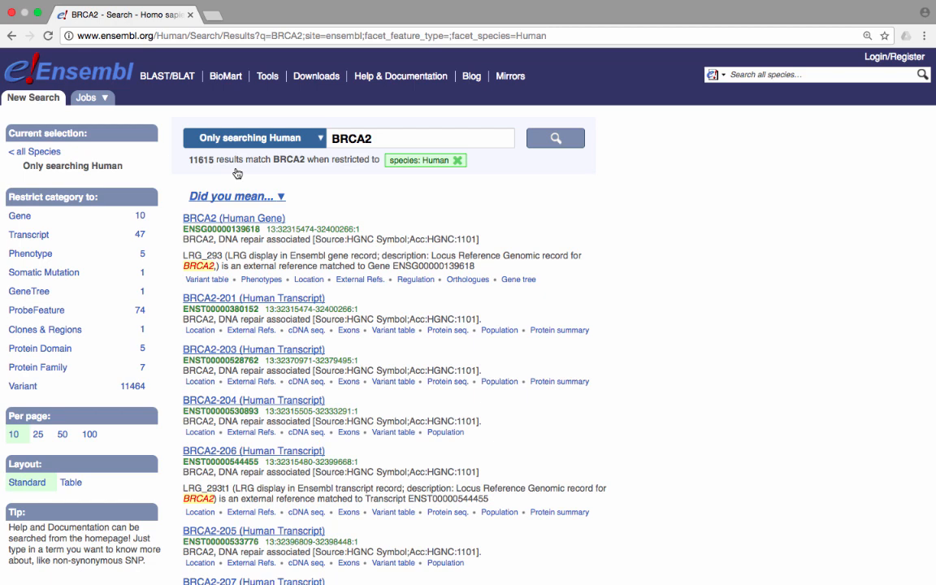
pyautogui.moveTo(234, 217)
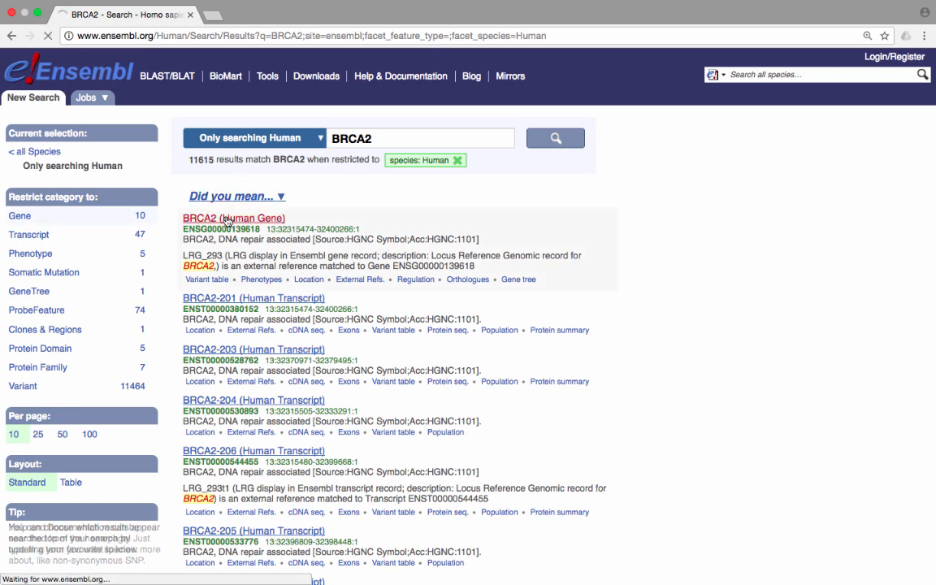
pyautogui.click(221, 218)
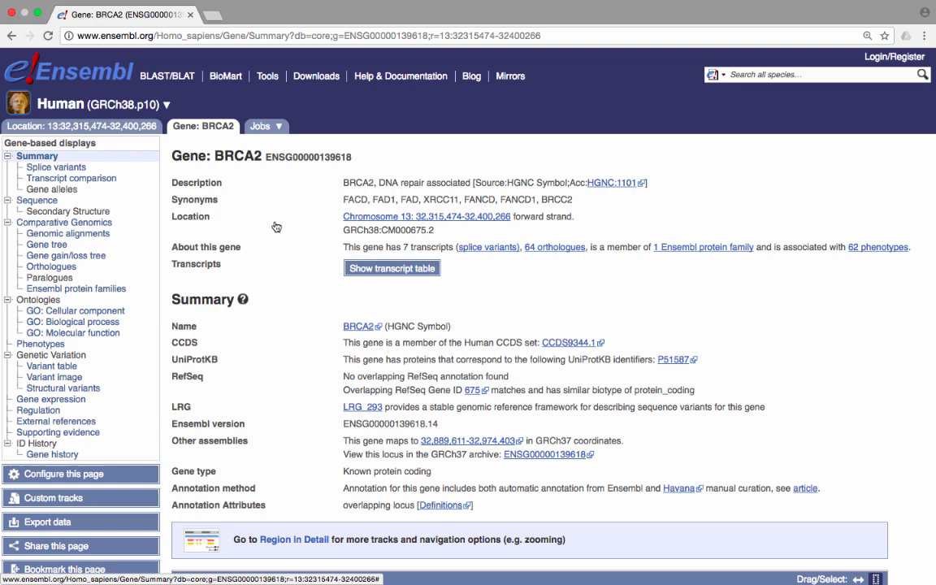
pyautogui.moveTo(280, 227)
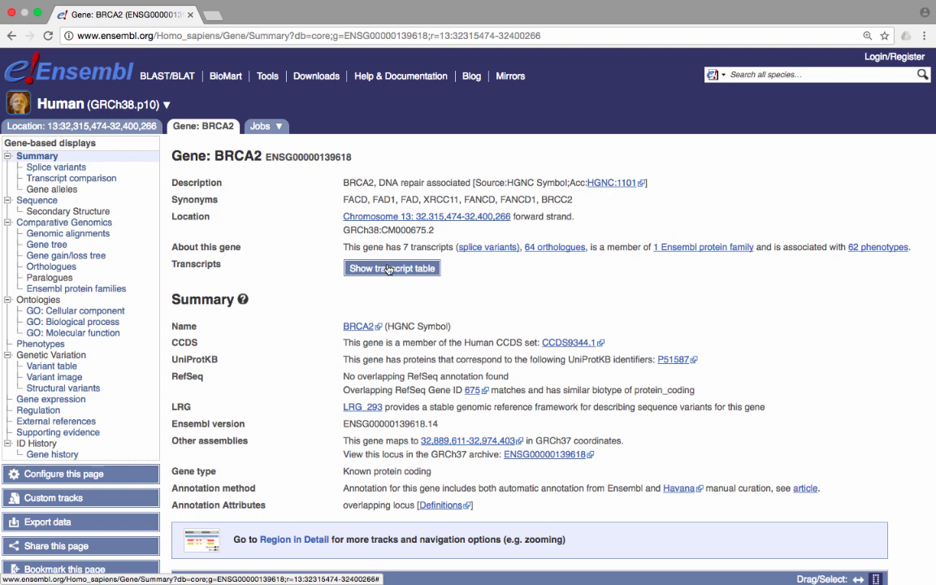
# Step: Expand the BRCA2 transcript table listing its seven splice variants
pyautogui.click(392, 268)
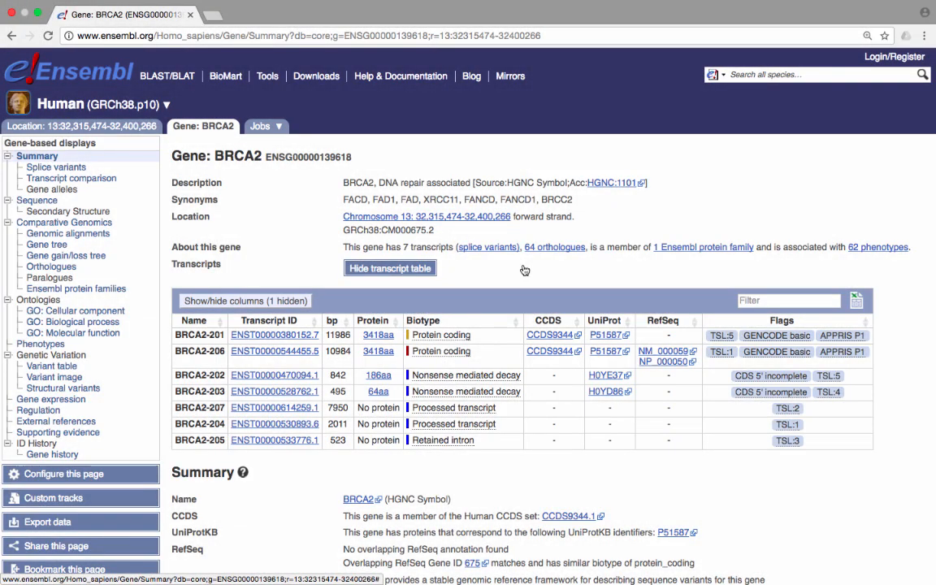
pyautogui.scroll(-3)
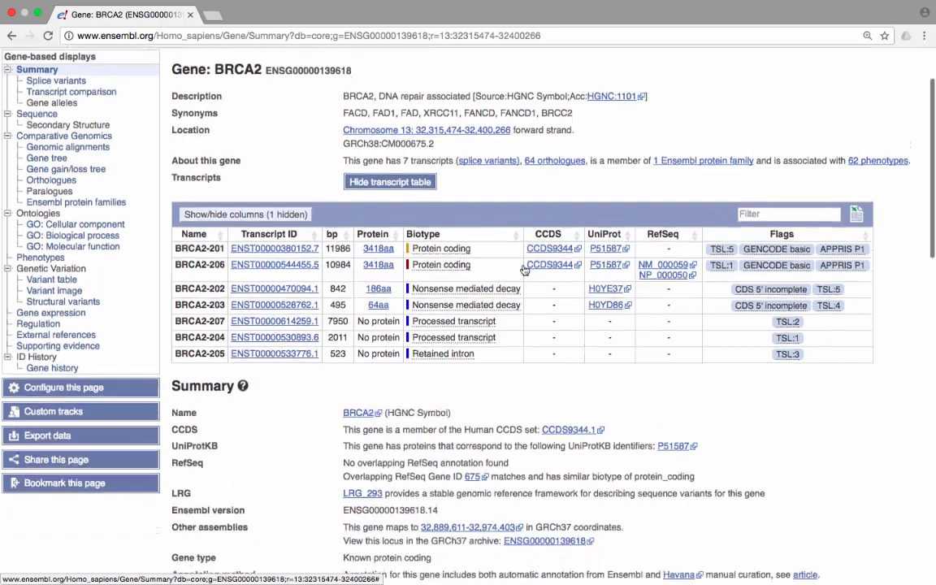
pyautogui.scroll(-3)
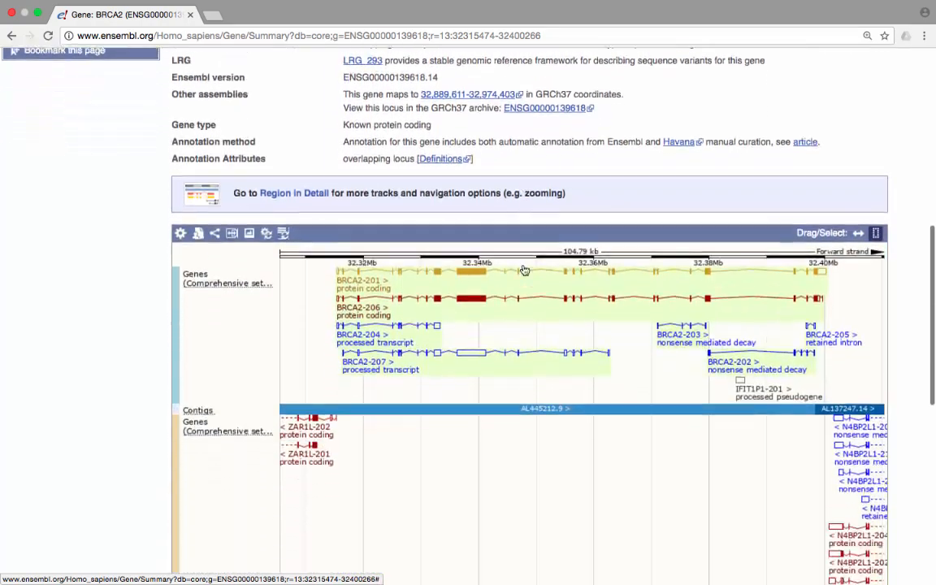
pyautogui.scroll(-3)
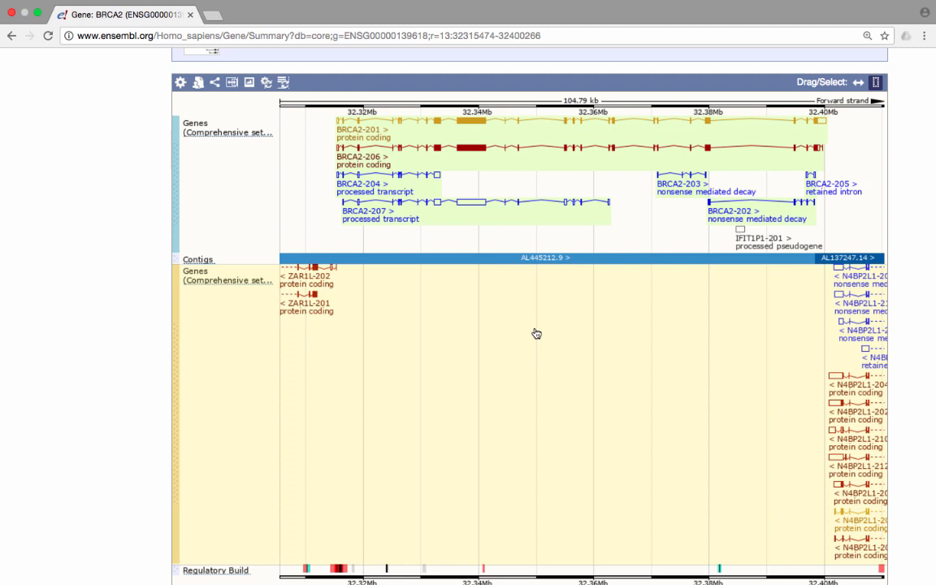
pyautogui.moveTo(520, 242)
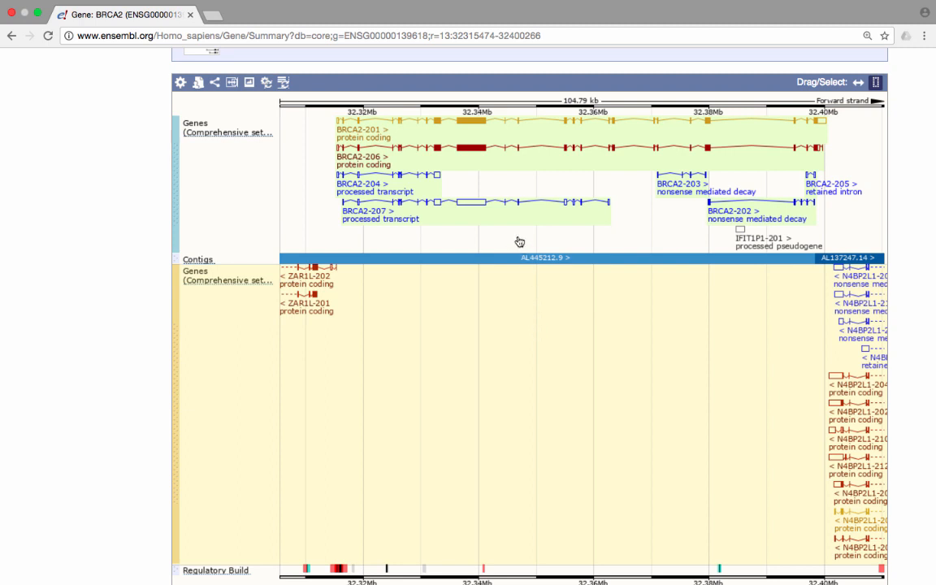
pyautogui.moveTo(477, 126)
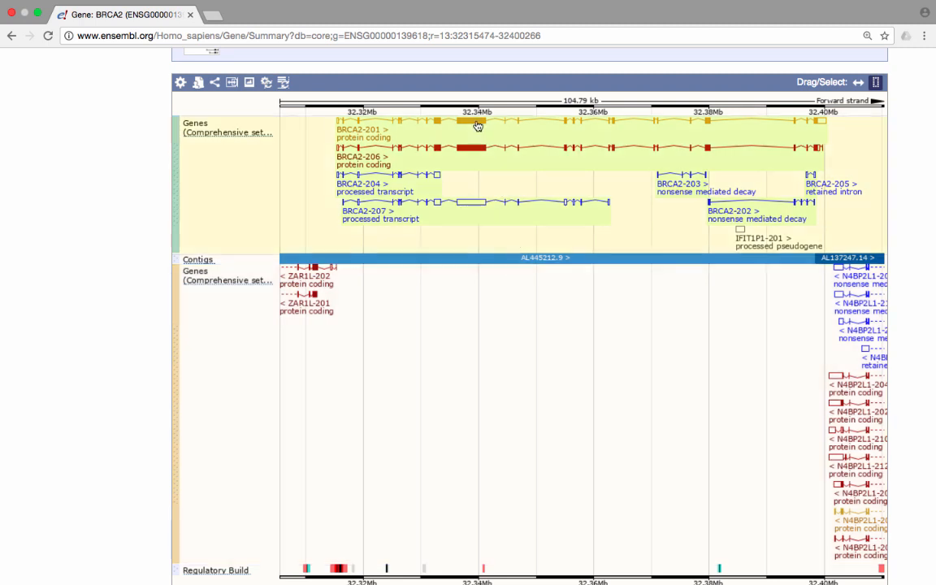
# Step: View transcript BRCA2-201 (ENST00000380152.7) and return toward the Location view
pyautogui.click(477, 127)
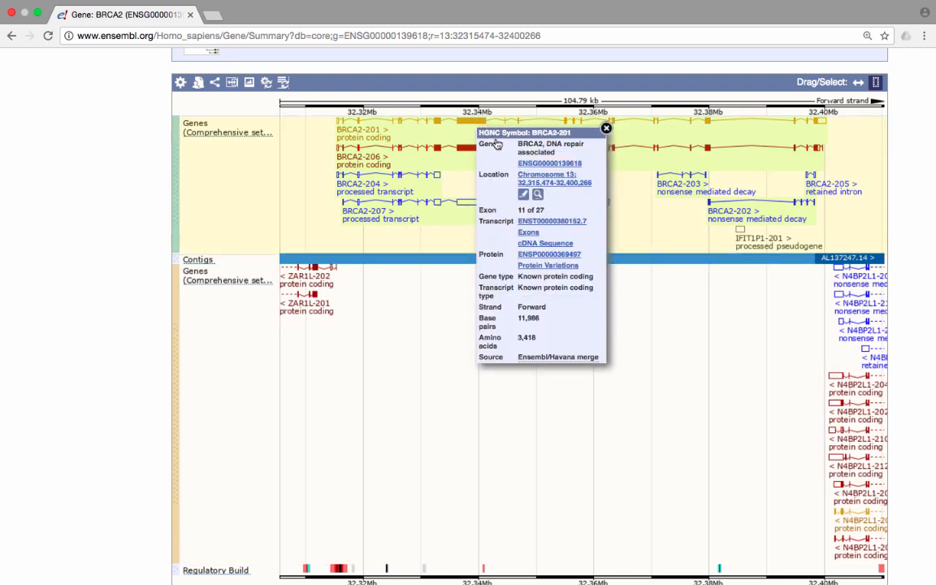
pyautogui.moveTo(533, 221)
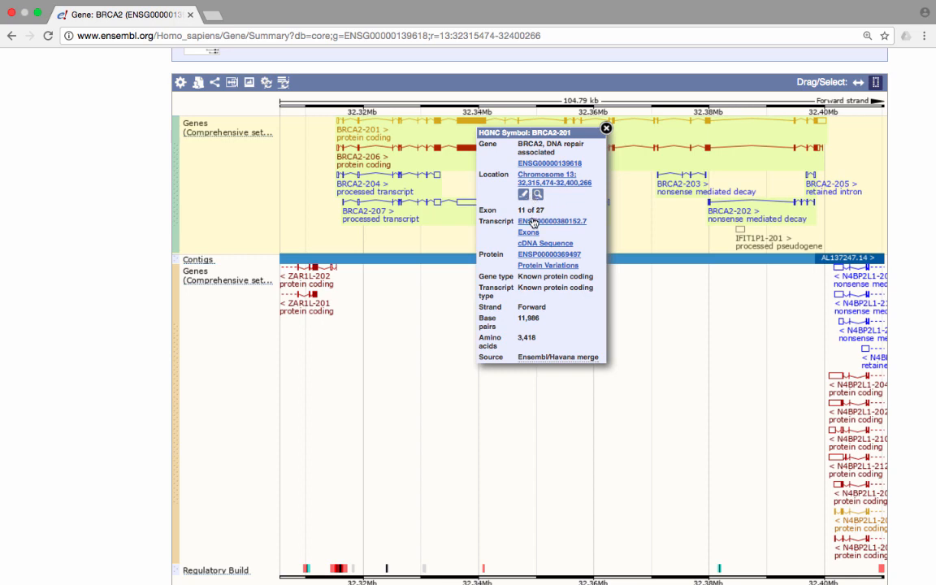
pyautogui.click(552, 221)
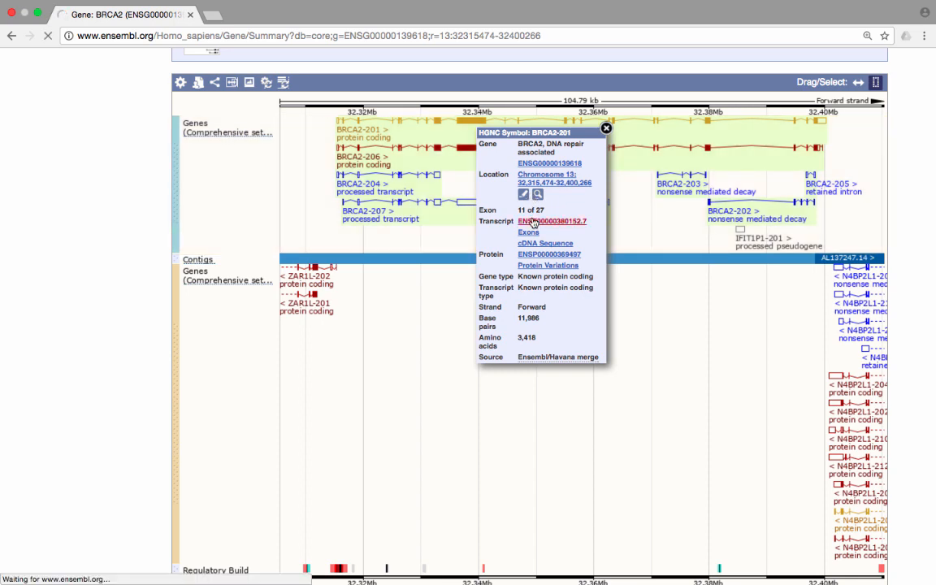
pyautogui.click(552, 221)
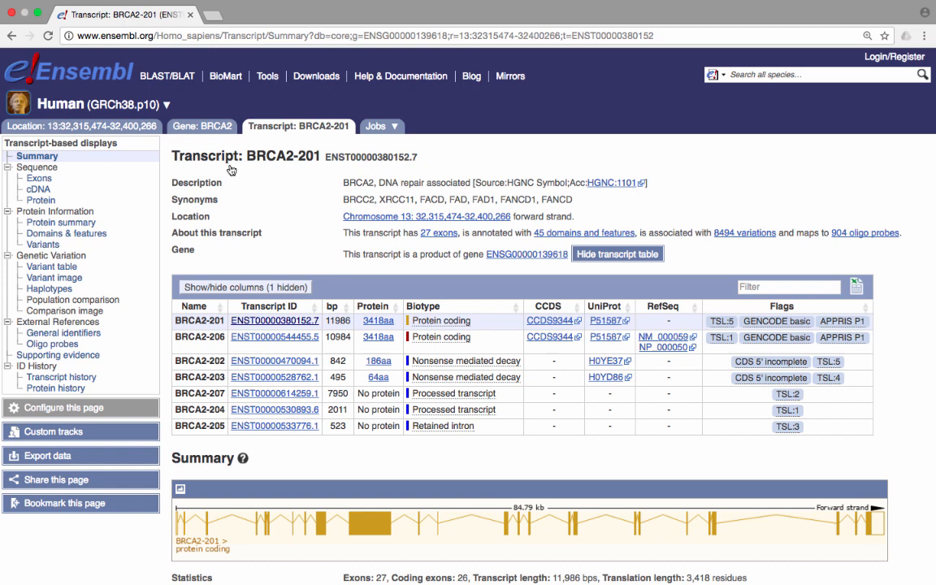
pyautogui.click(85, 127)
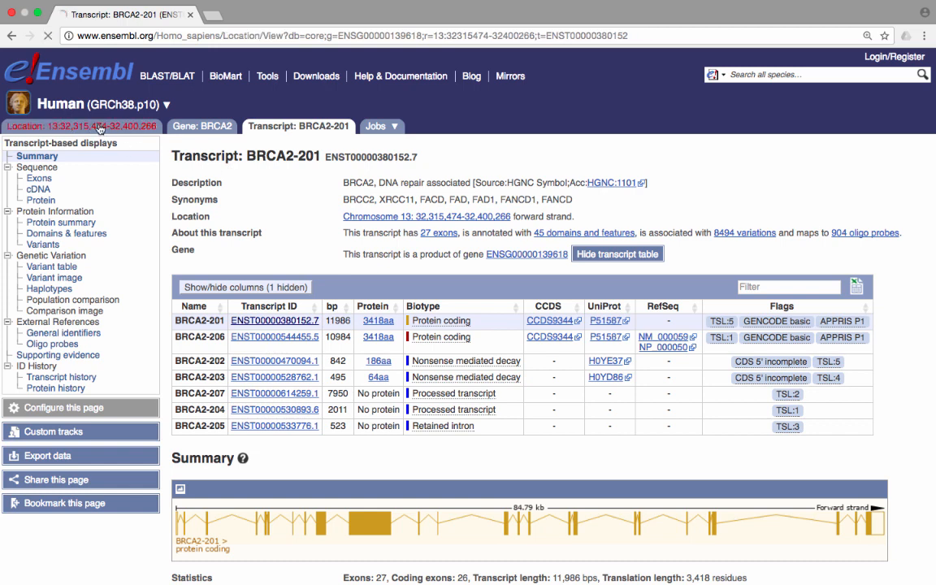
# Step: Show Region in detail for chromosome 13:32,315,474-32,400,266 around BRCA2
pyautogui.click(81, 127)
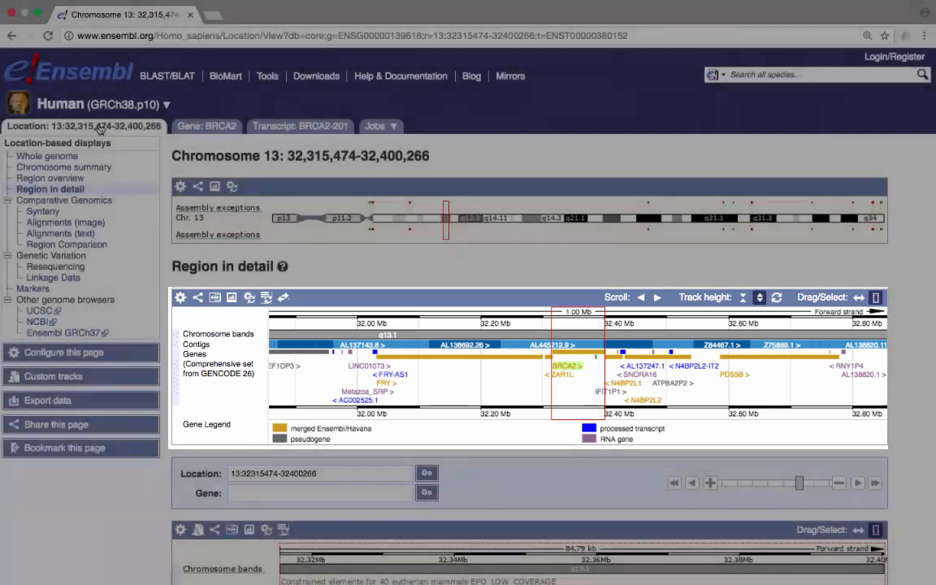
pyautogui.scroll(-3)
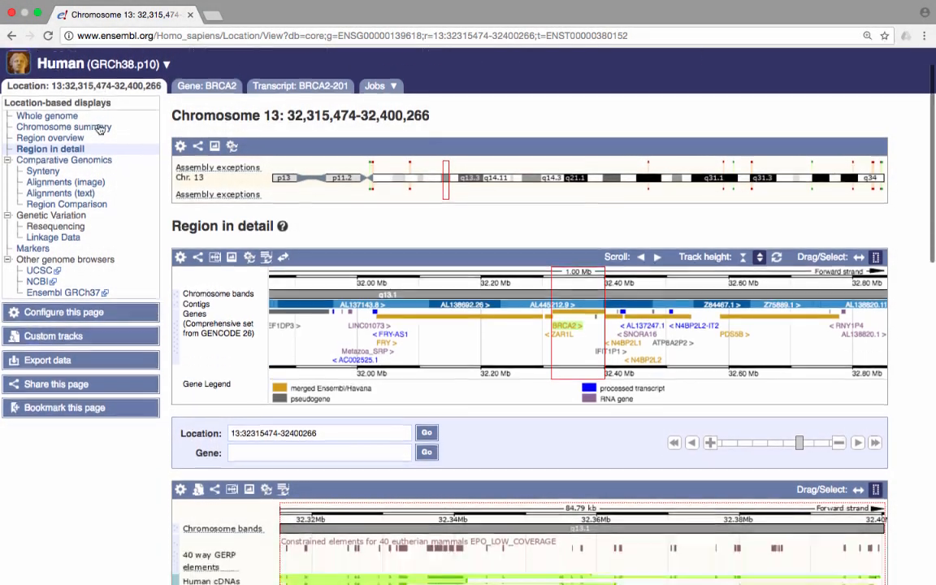
# Step: Open the Configure Region Image track panel from 'Configure this page'
pyautogui.scroll(-3)
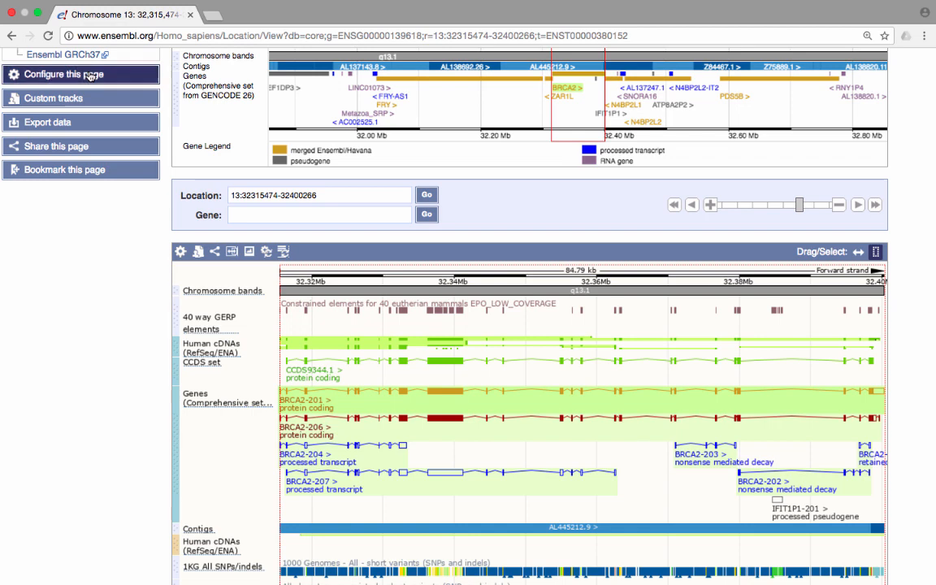
pyautogui.click(64, 75)
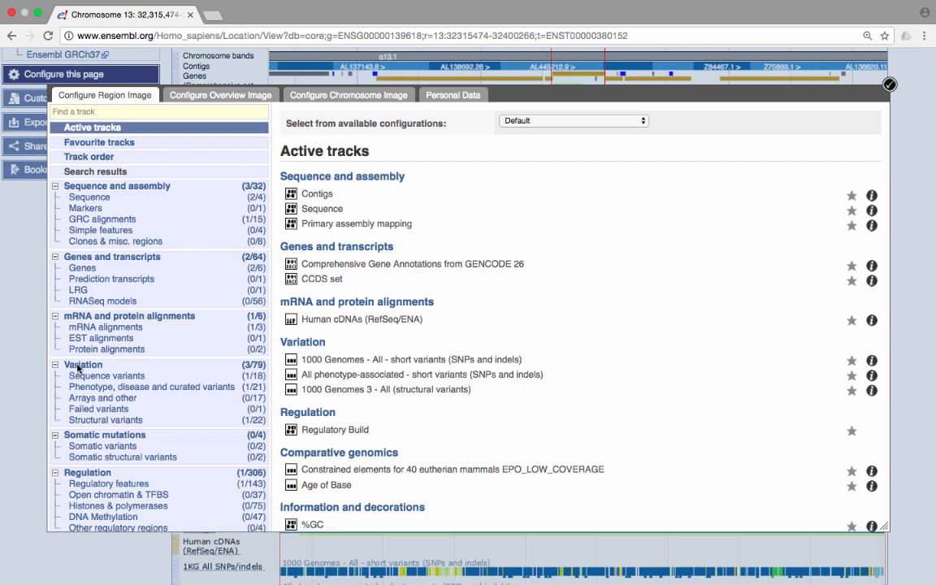
# Step: Enable the dbSNP variants track under Variation with a Normal style
pyautogui.click(81, 364)
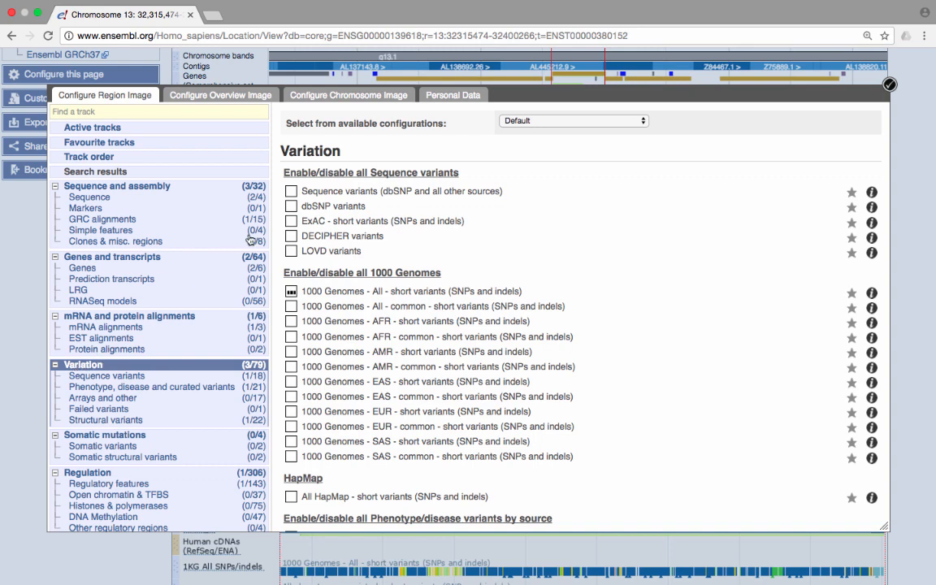
pyautogui.click(292, 205)
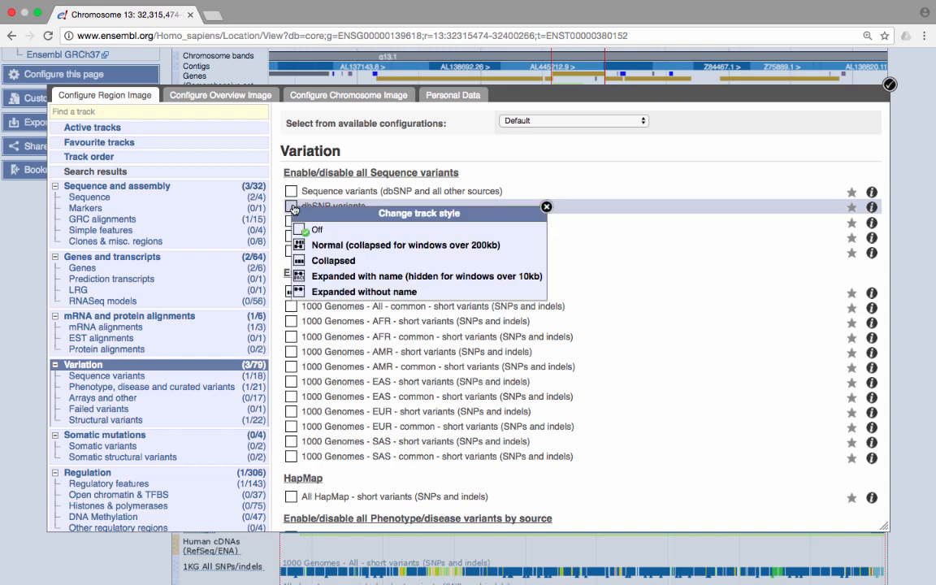
pyautogui.click(327, 244)
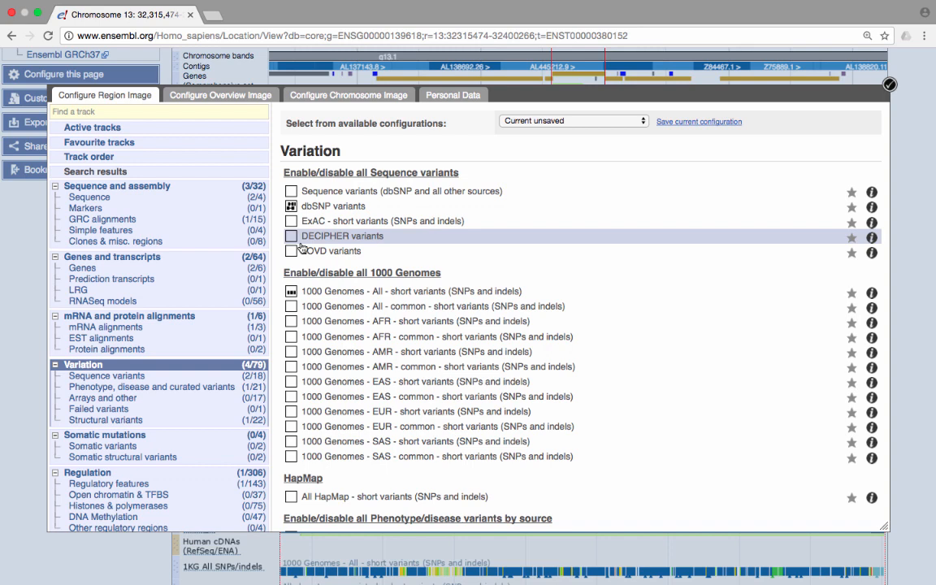
# Step: Find 'uniprot' tracks and enable Proteins (mammal) from UniProt
pyautogui.click(159, 110)
pyautogui.write('unipr')
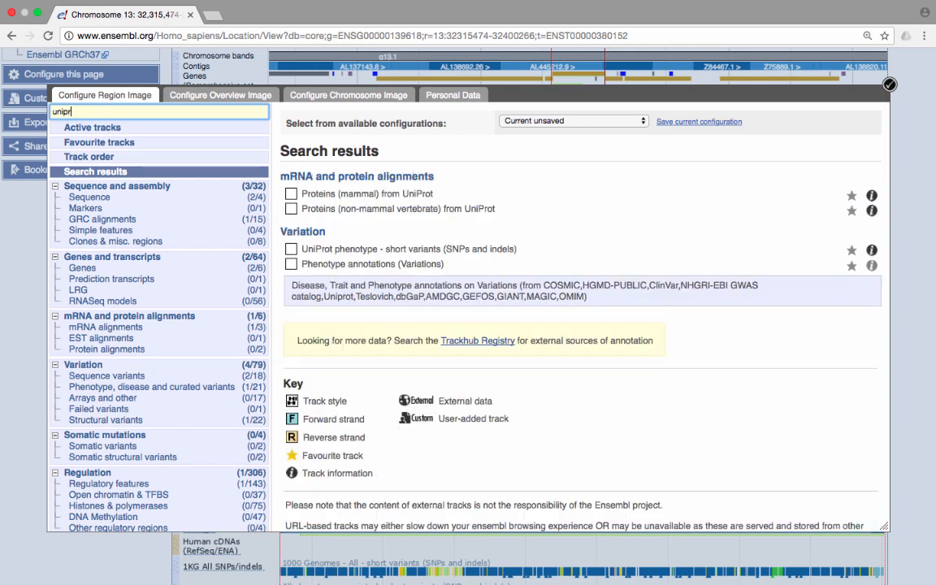
pyautogui.write('ot')
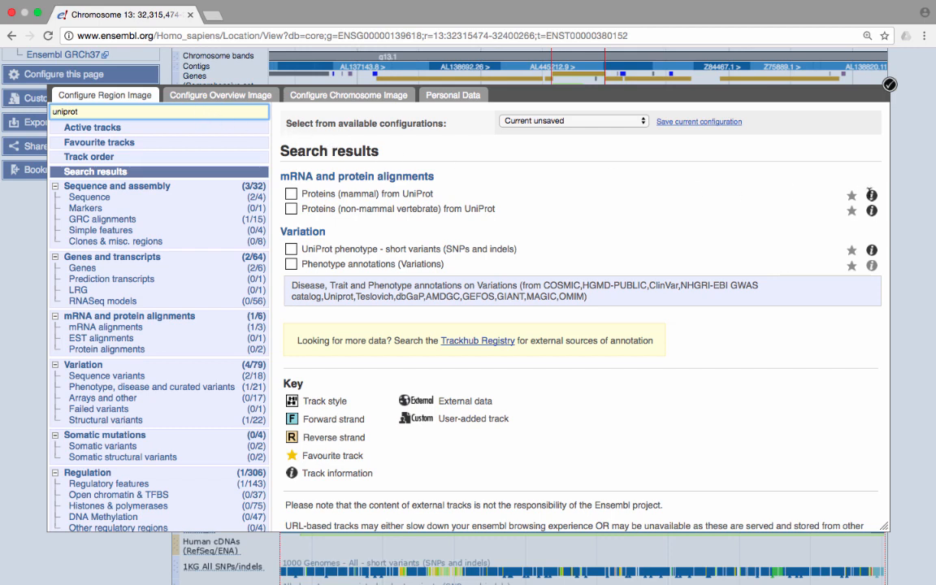
pyautogui.click(871, 195)
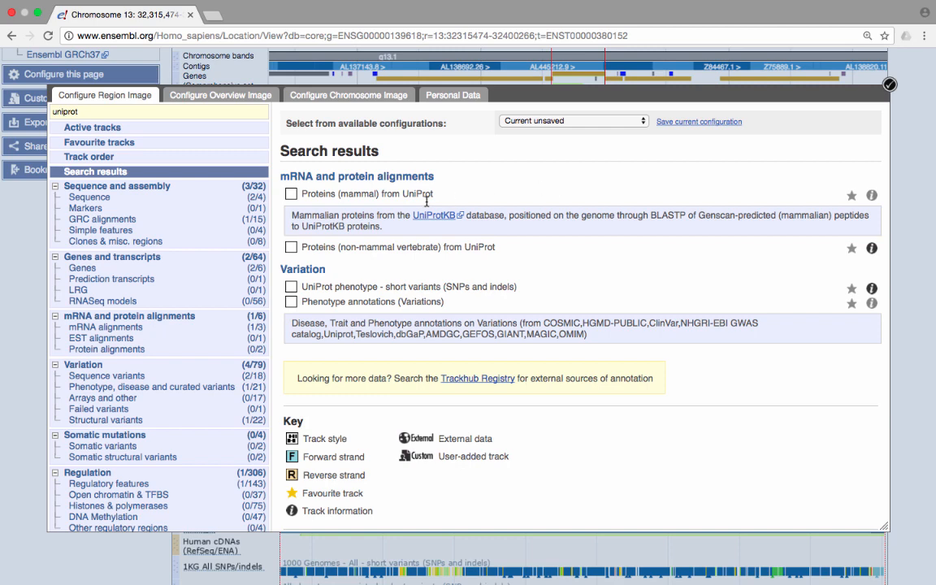
pyautogui.click(291, 195)
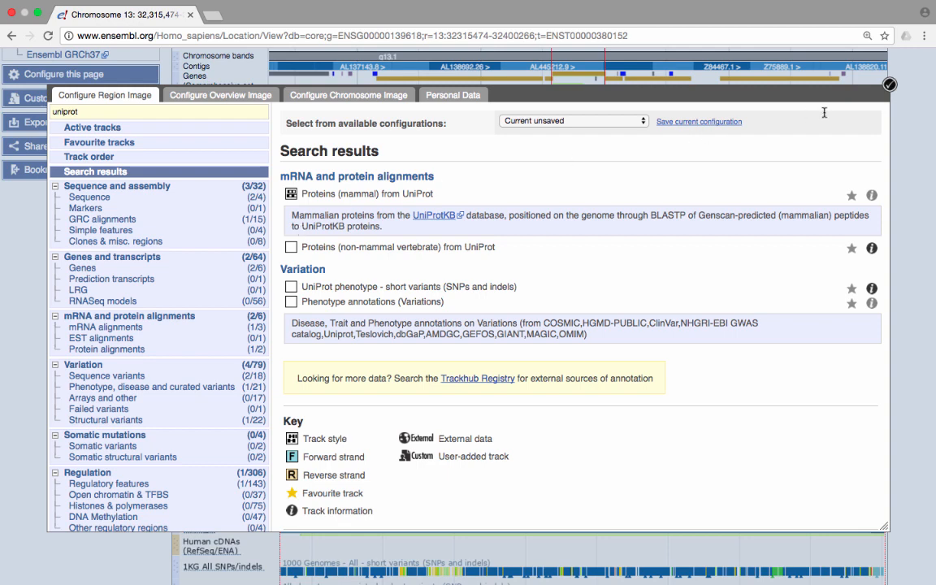
pyautogui.moveTo(823, 114)
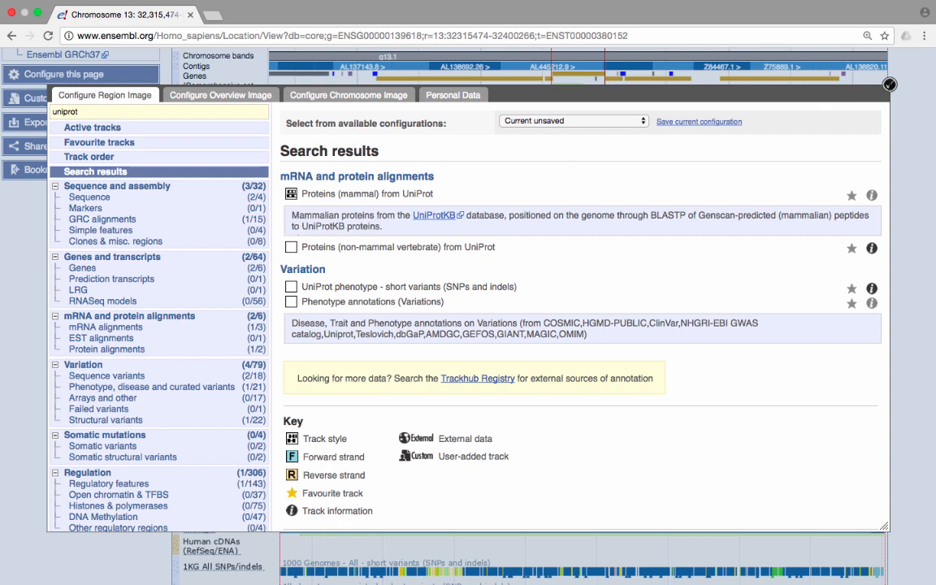
# Step: Close configuration so the region shows UniProt and dbSNP tracks, scrolling to the variants
pyautogui.click(889, 85)
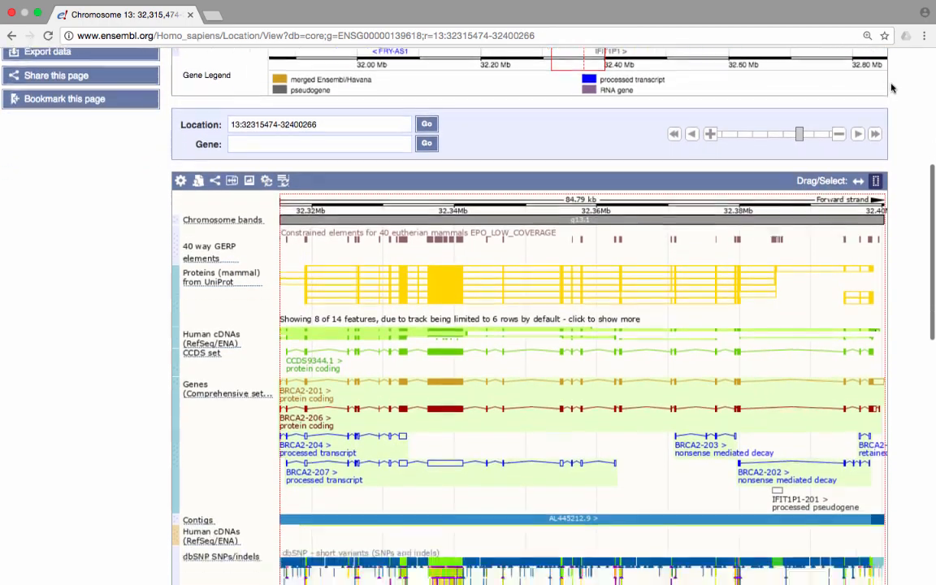
pyautogui.scroll(-3)
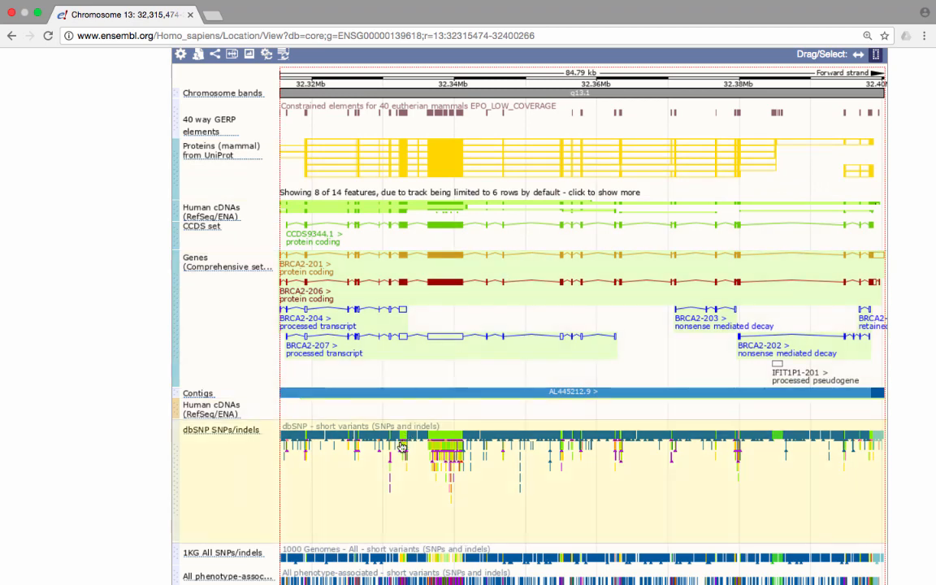
pyautogui.moveTo(393, 462)
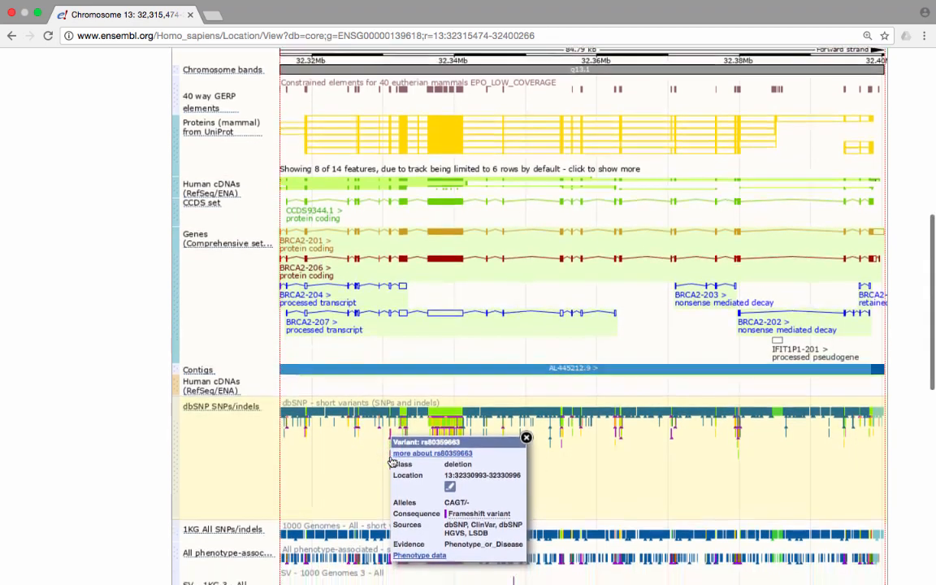
# Step: Scroll the region view down to the Regulatory Build track after closing the variant popup
pyautogui.scroll(-3)
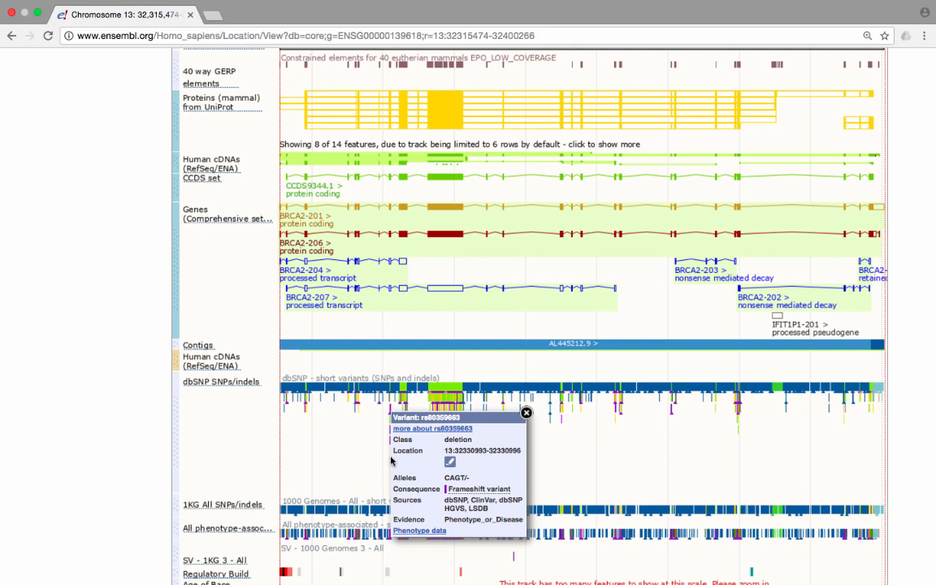
pyautogui.moveTo(527, 414)
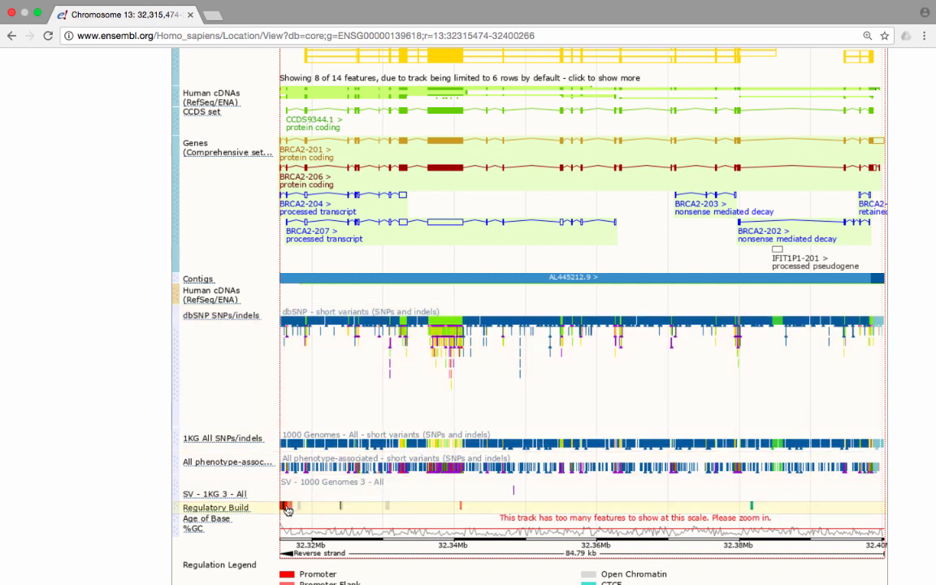
pyautogui.click(285, 506)
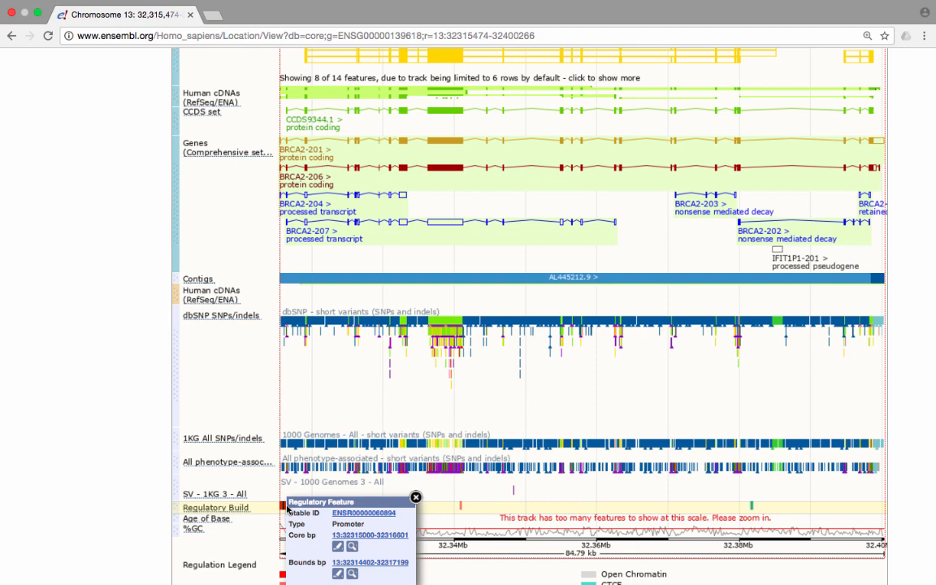
pyautogui.scroll(-3)
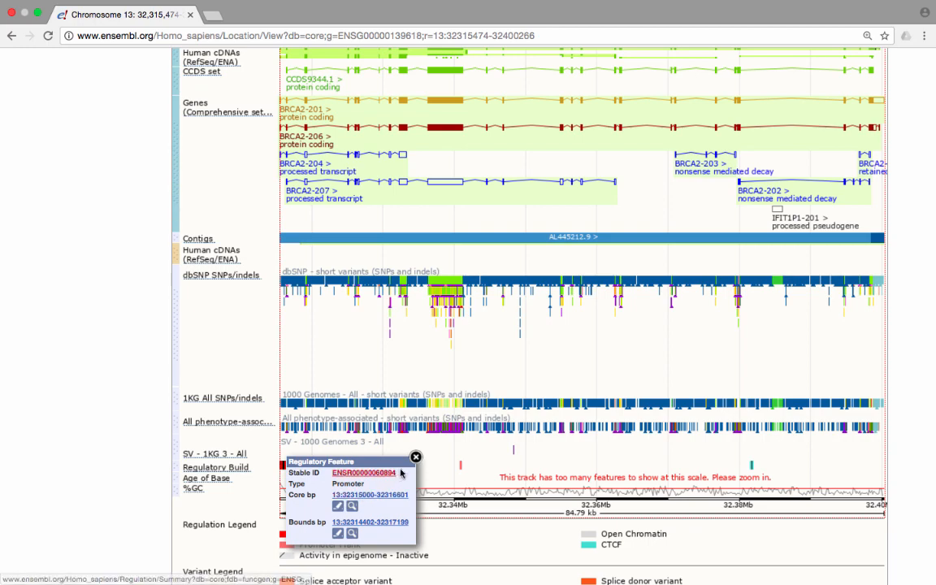
pyautogui.click(416, 454)
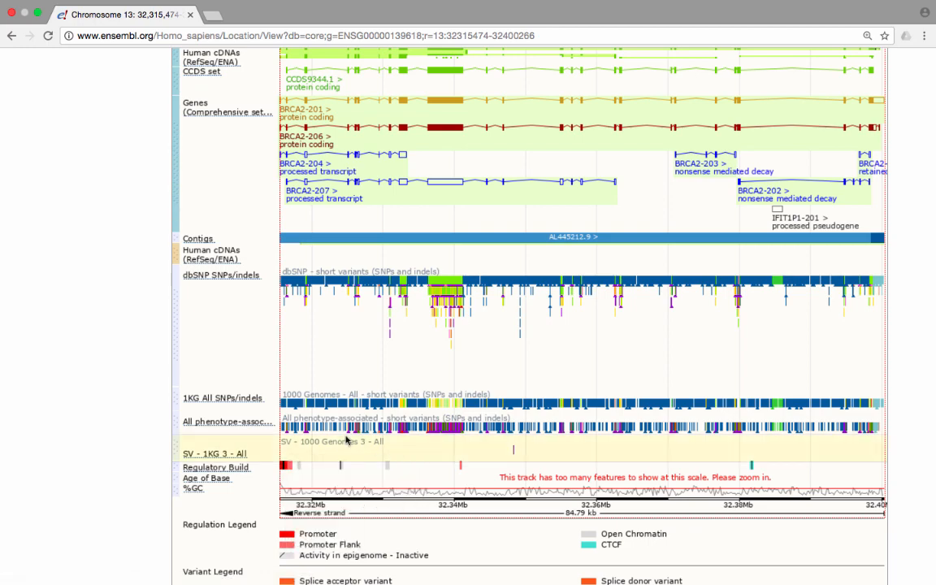
pyautogui.scroll(3)
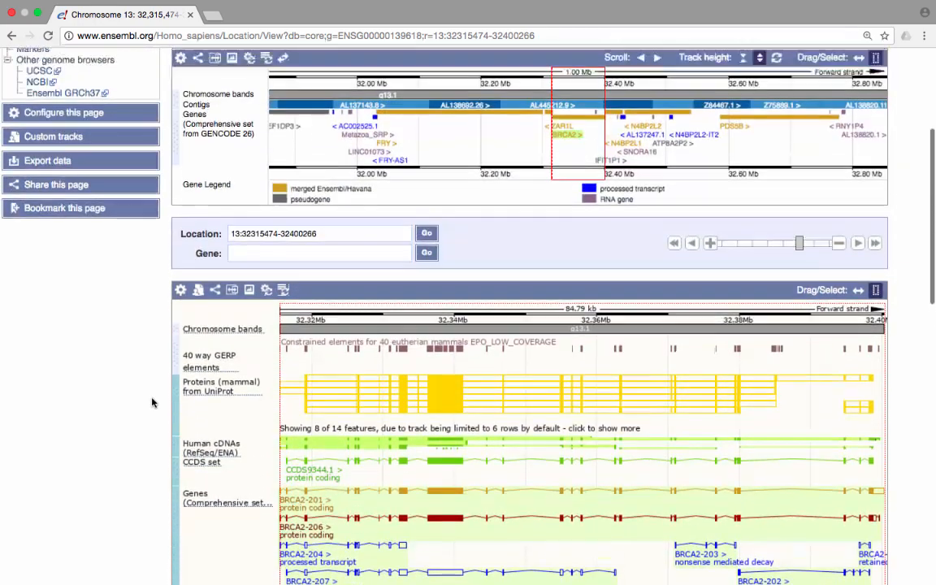
# Step: Reach the Region in detail help page and return to the Ensembl home page via the logo
pyautogui.scroll(3)
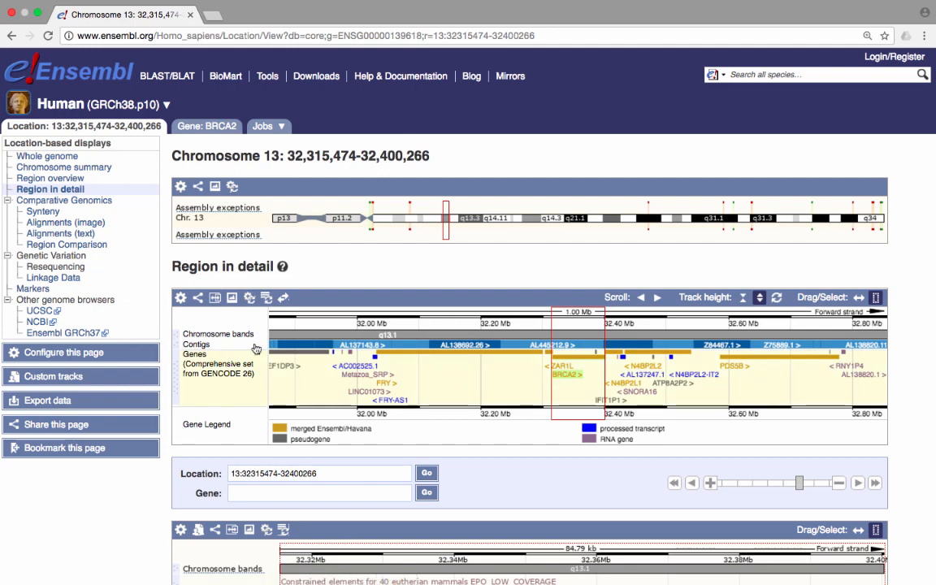
pyautogui.moveTo(283, 266)
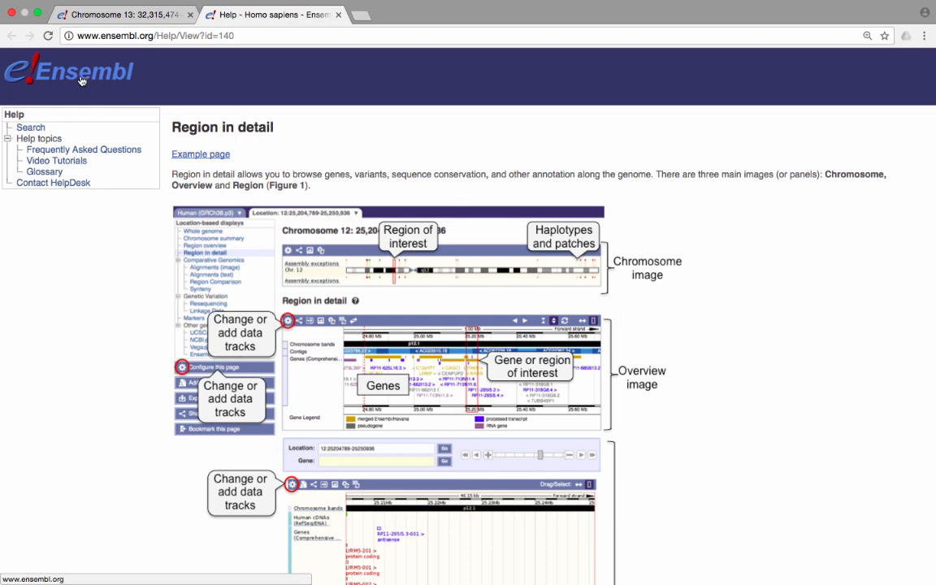
pyautogui.click(68, 71)
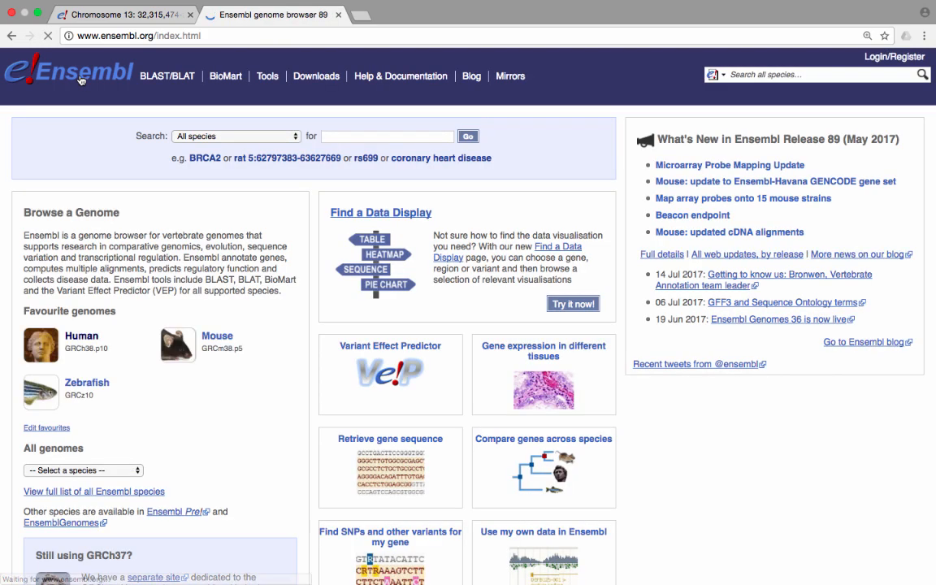